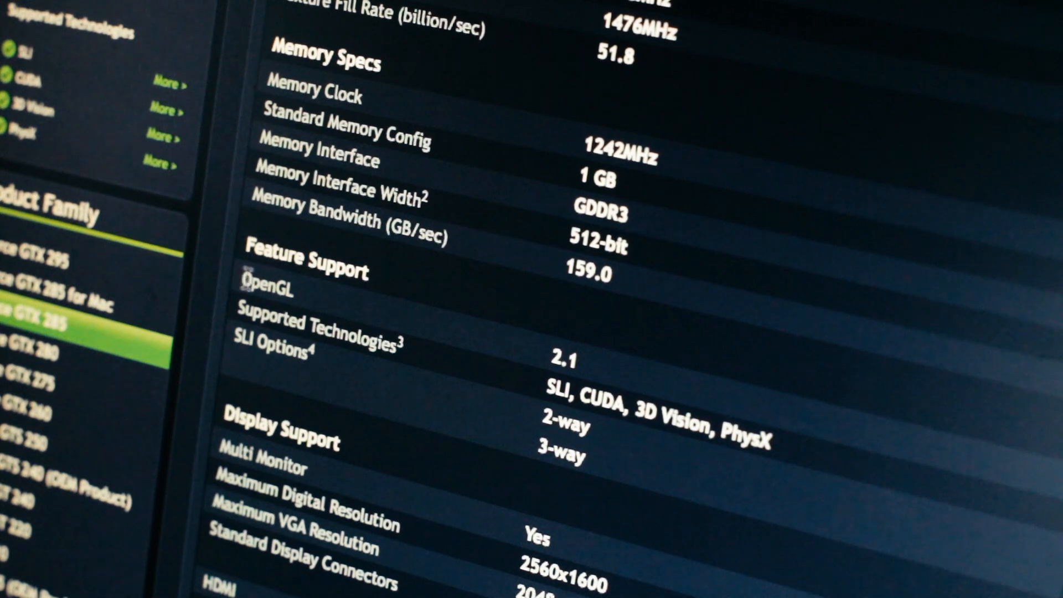
Step: Drag-select the OpenGL feature support row text through its '2.1' value
{"action": "left_click_drag", "start_coordinate": [244, 284], "coordinate": [590, 359]}
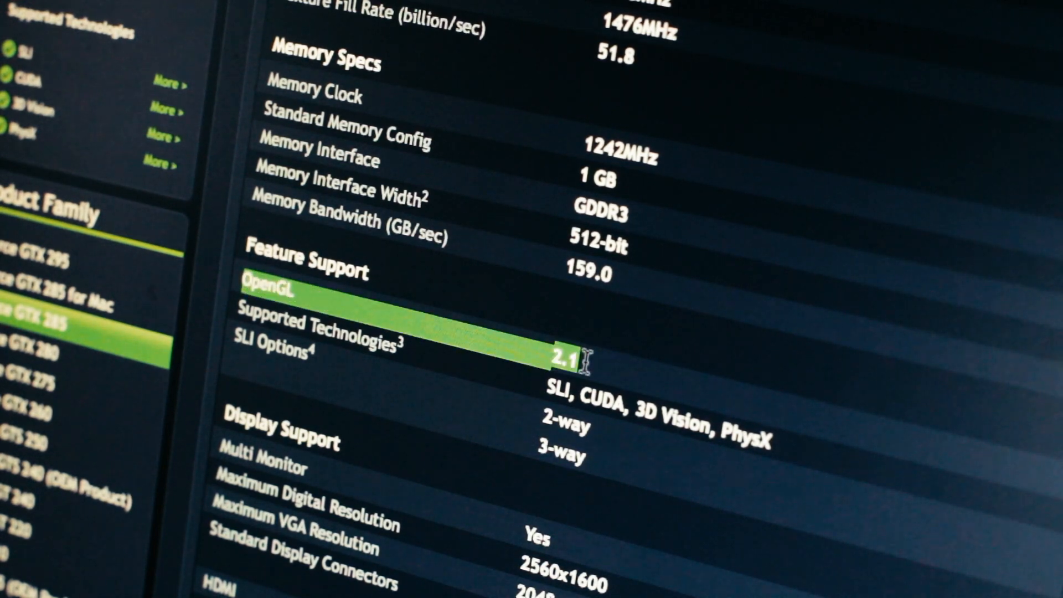